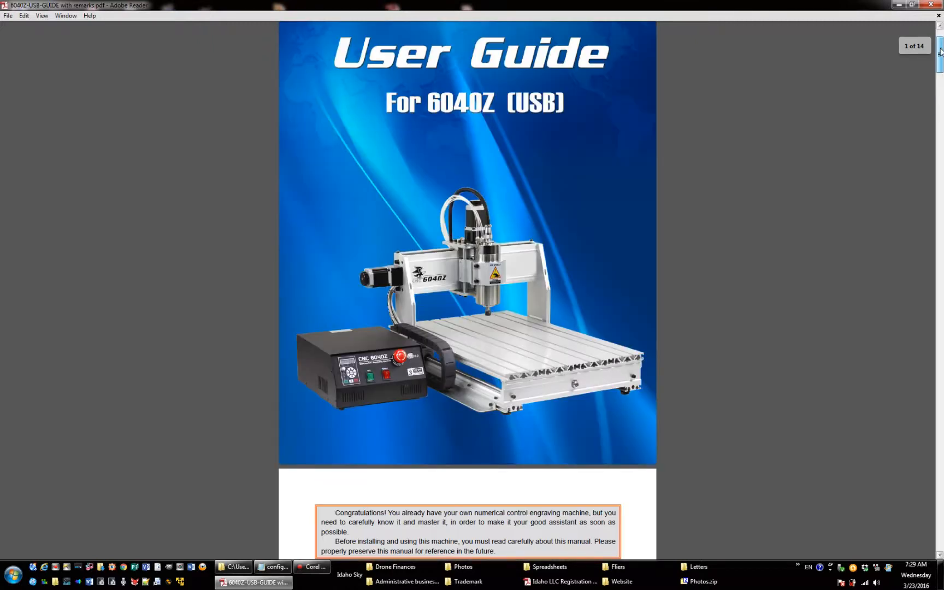
- Scroll the 6040Z guide from the cover to section 2-3, water-cooled spindle motor test
scroll(down, 3)
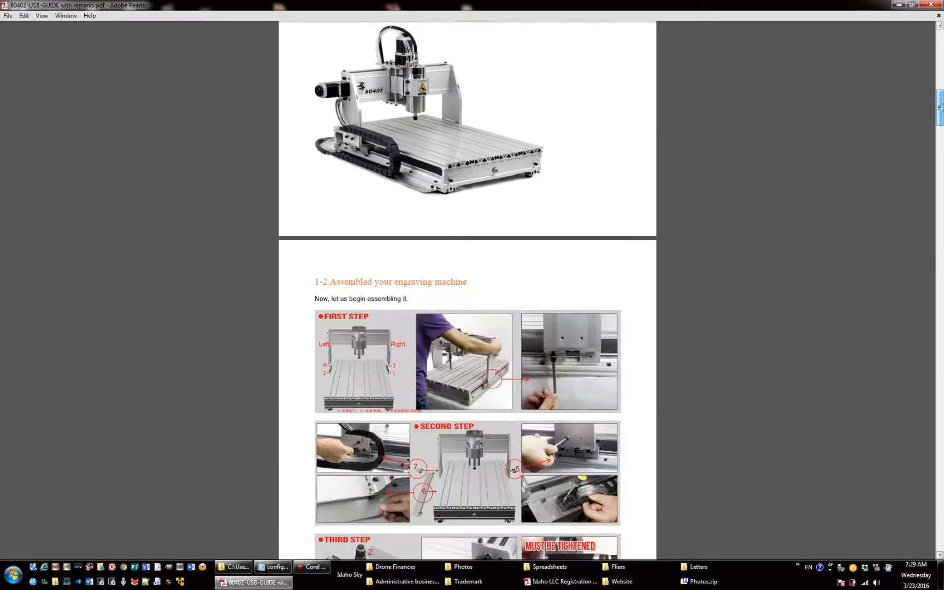
scroll(down, 3)
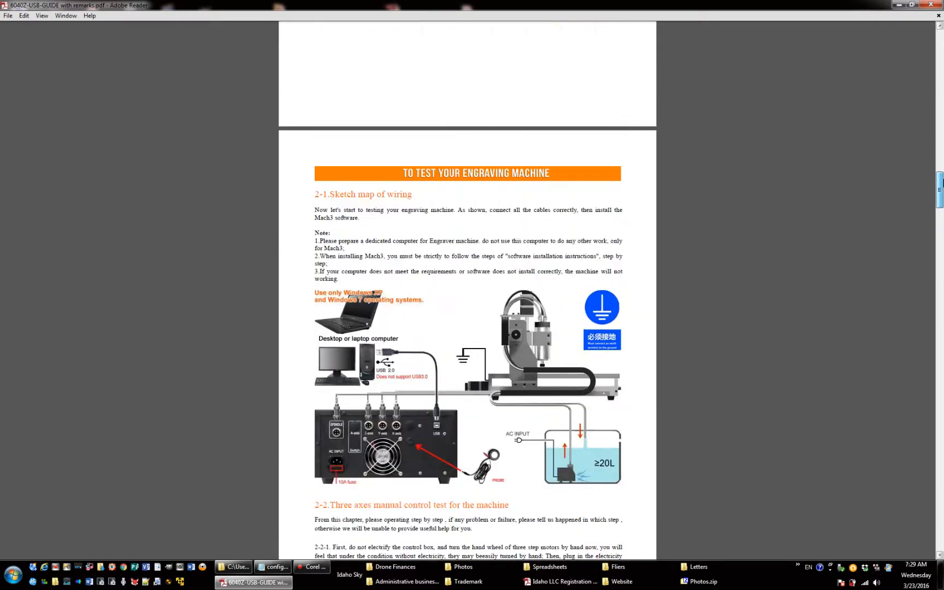
scroll(up, 3)
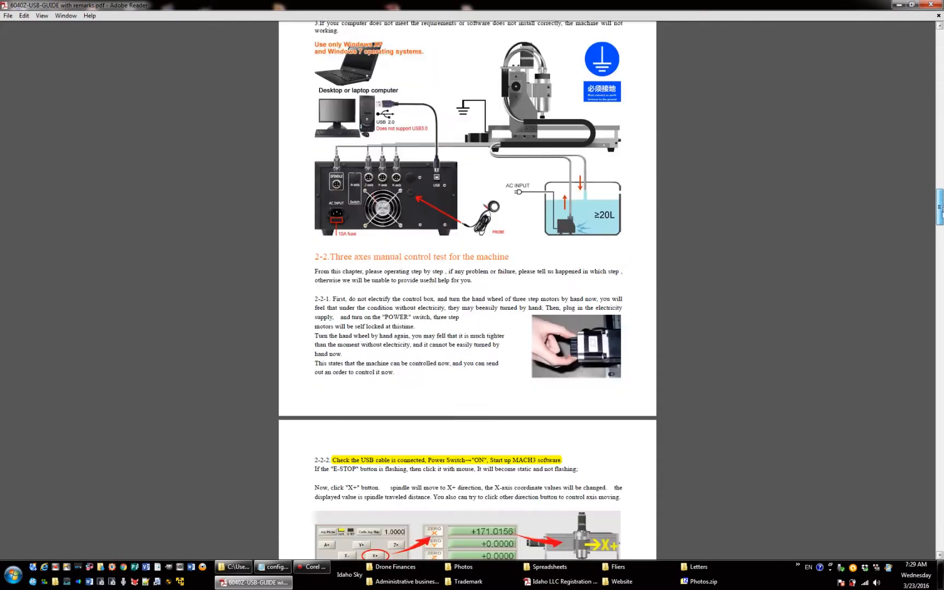
scroll(down, 3)
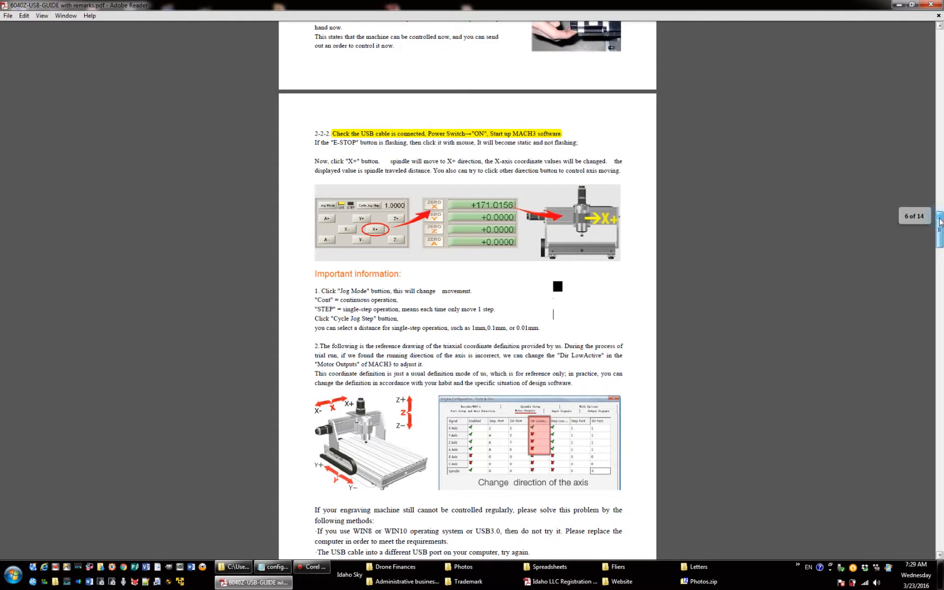
scroll(down, 3)
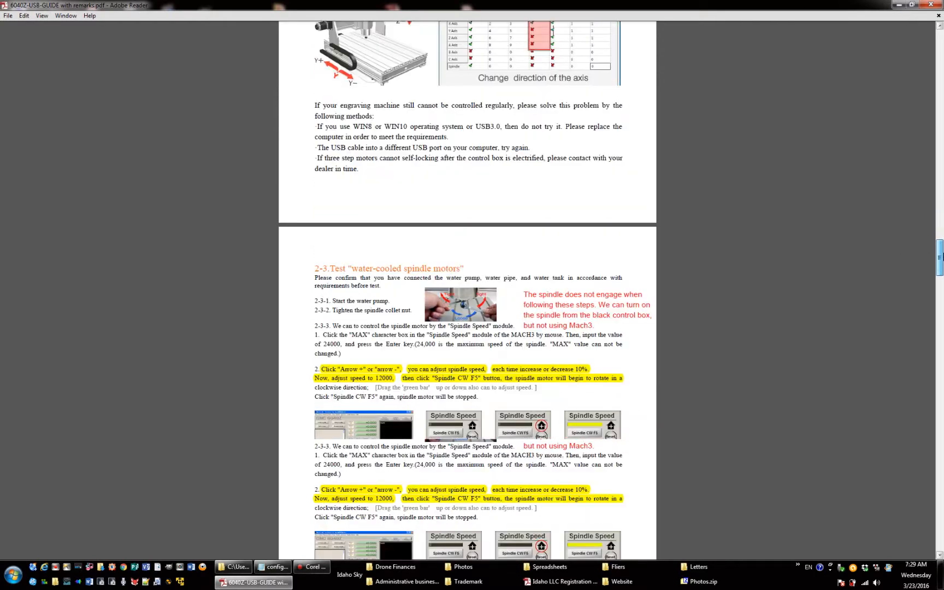
scroll(down, 3)
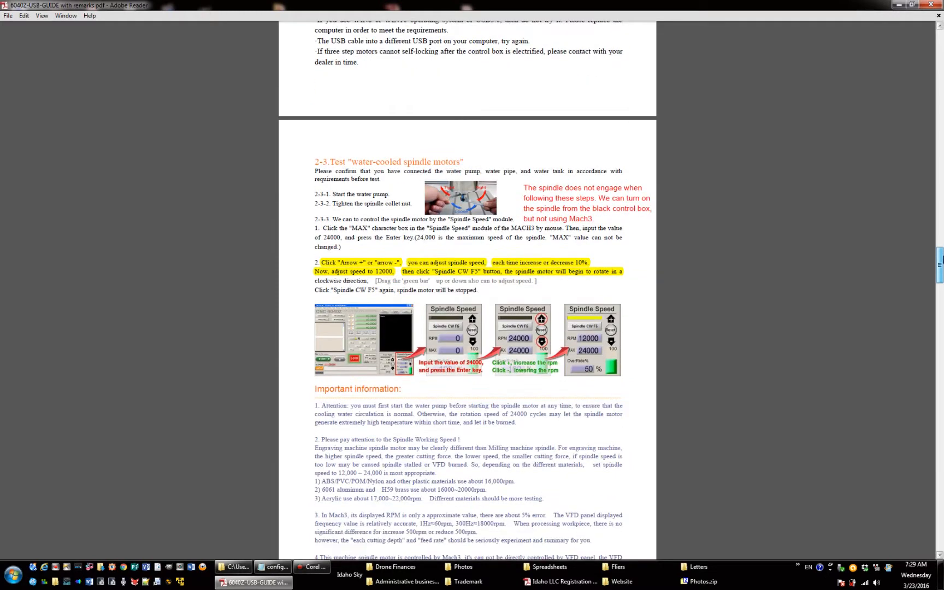
scroll(down, 3)
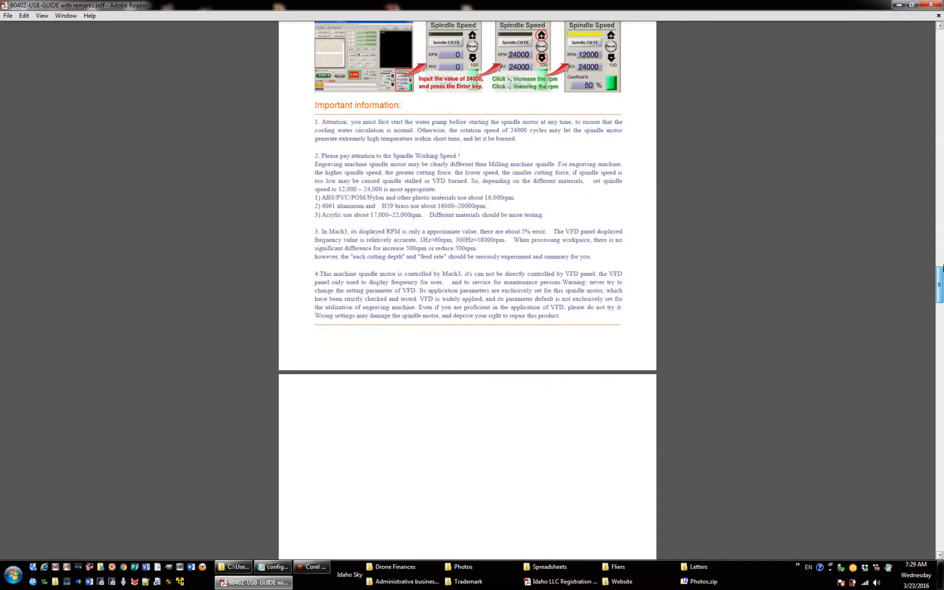
scroll(up, 3)
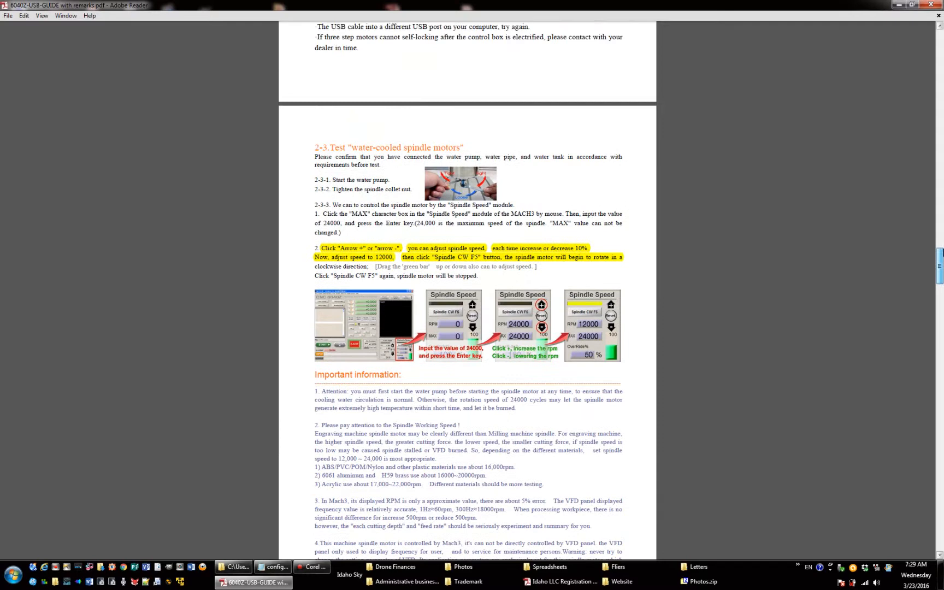
scroll(up, 3)
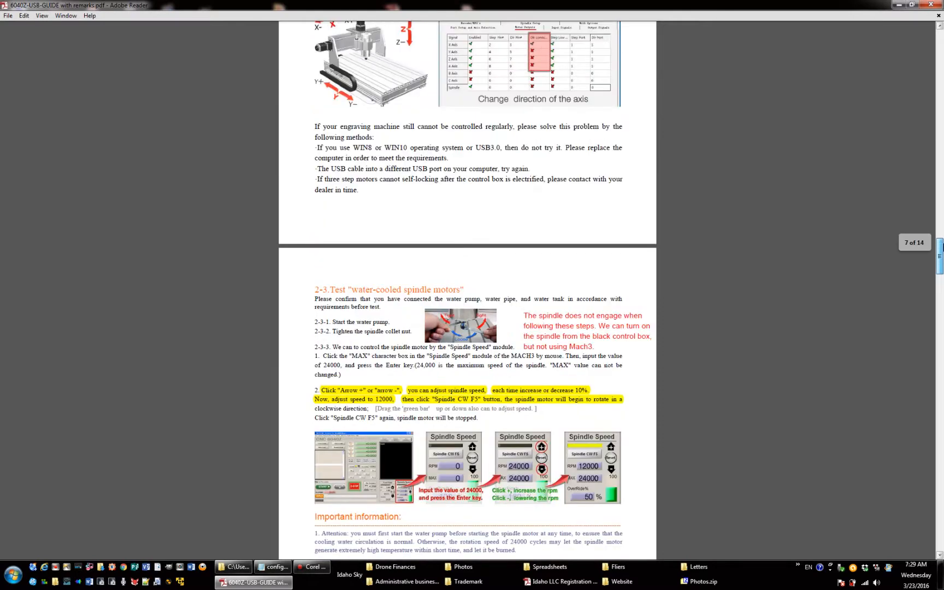
scroll(down, 3)
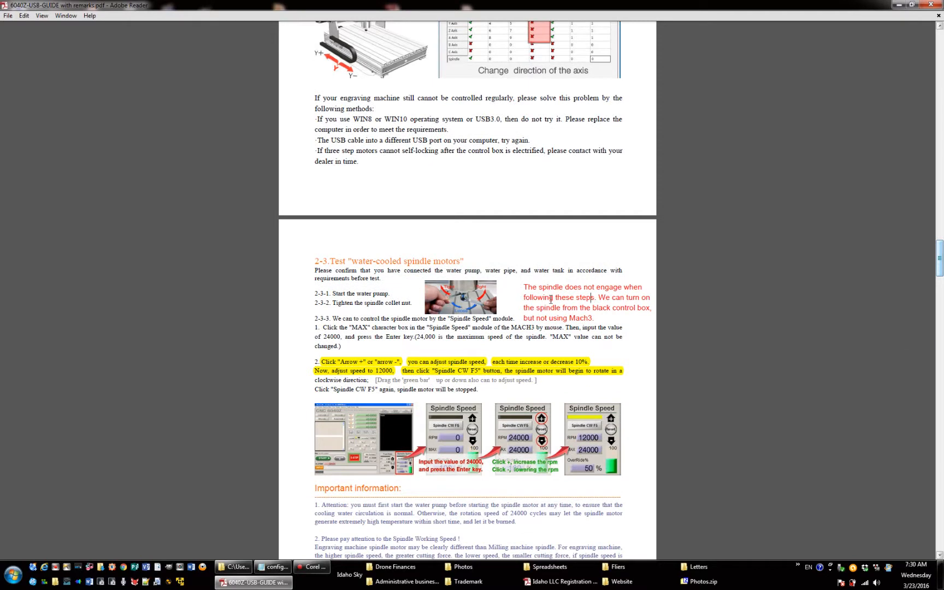
mouse_move(527, 288)
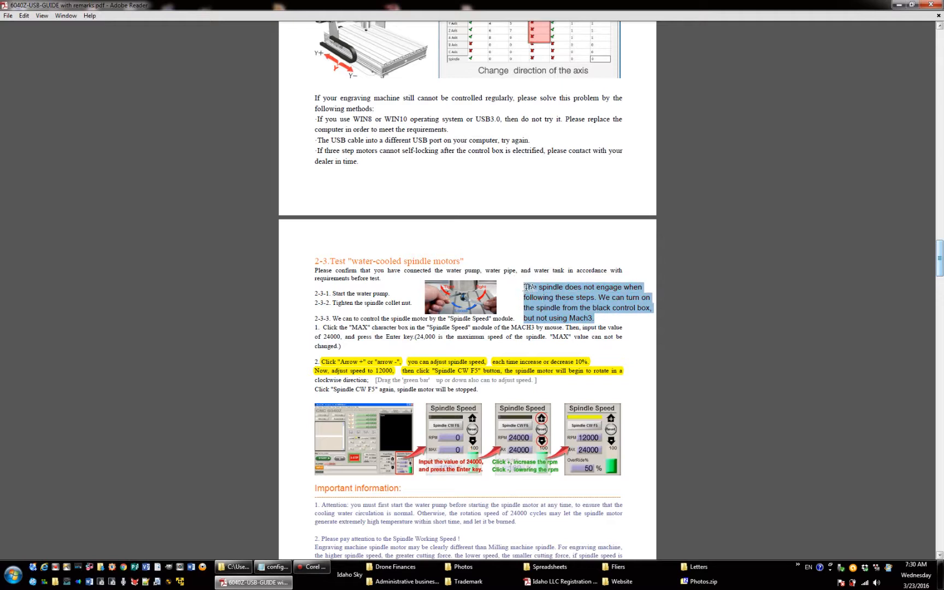
mouse_move(653, 389)
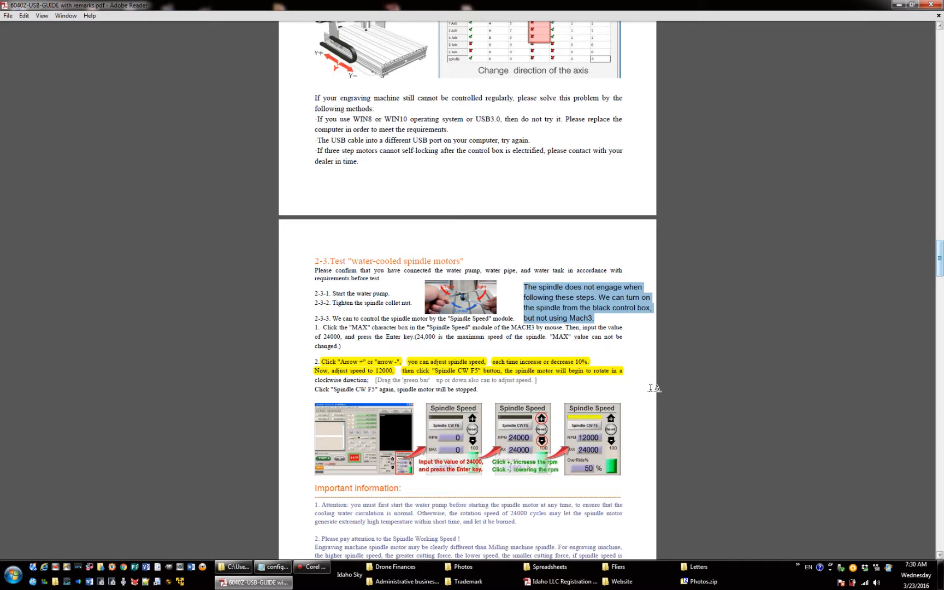
mouse_move(597, 393)
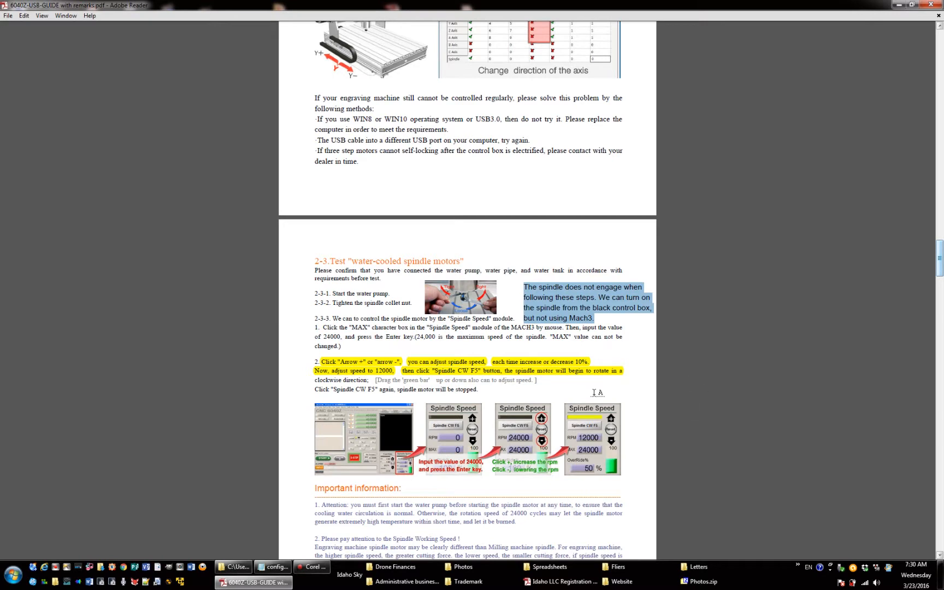
mouse_move(719, 366)
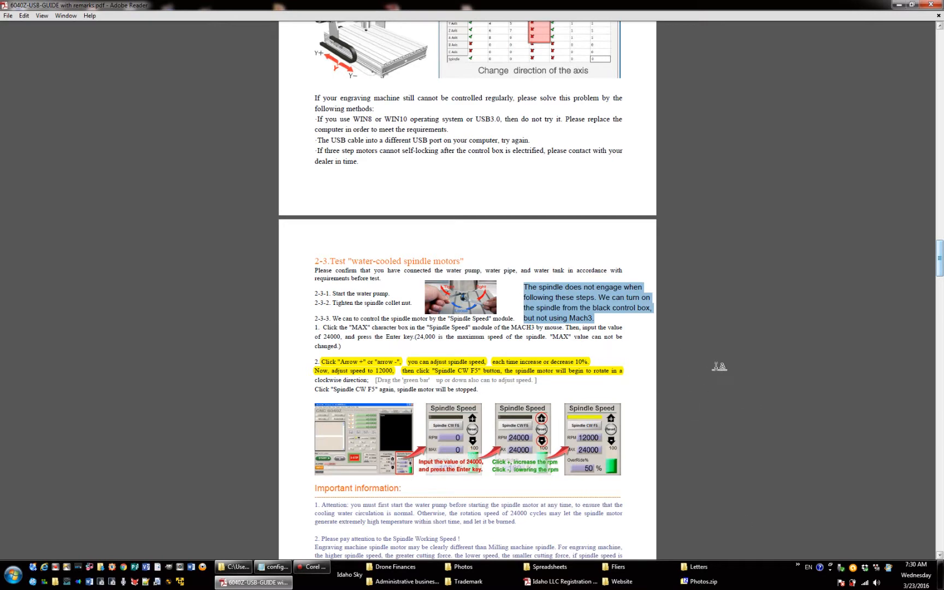
scroll(down, 3)
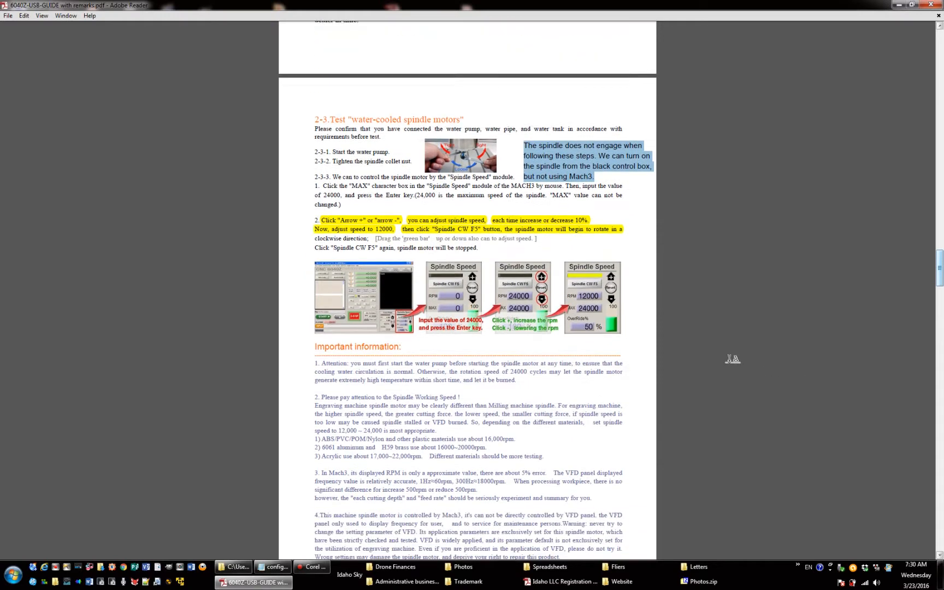
- Scroll to section 2-4's red remark about the missing Spindle-run.txt file
scroll(down, 3)
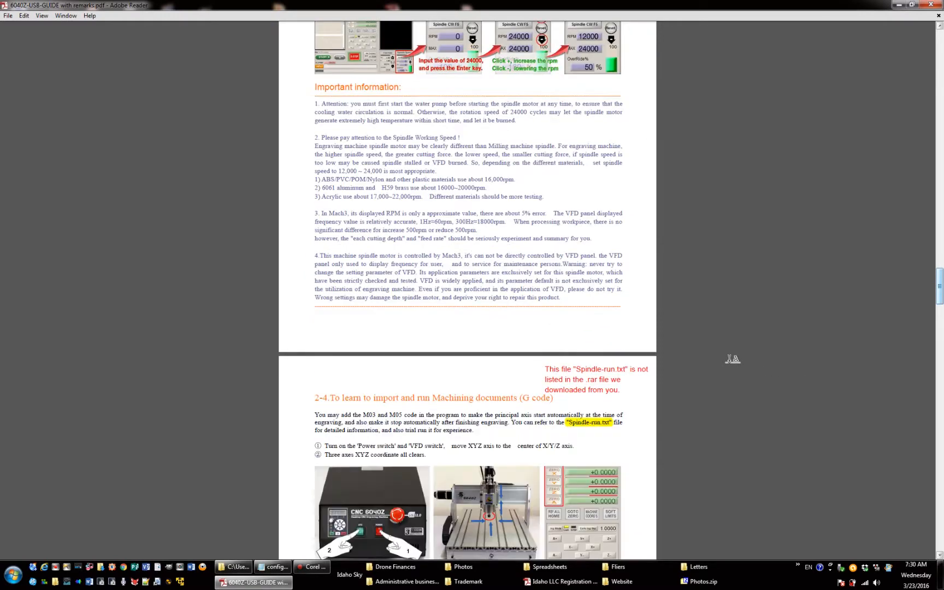
scroll(down, 3)
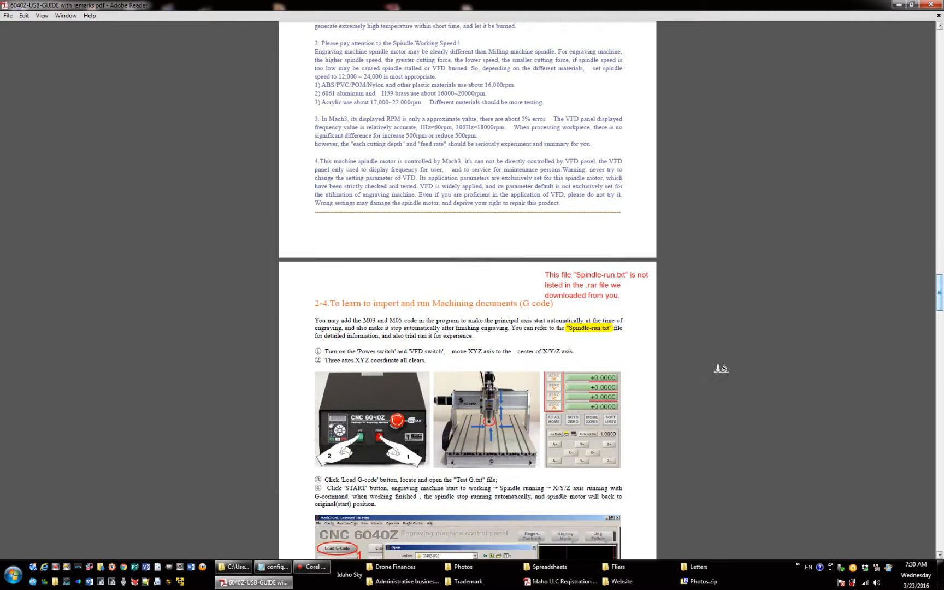
scroll(down, 3)
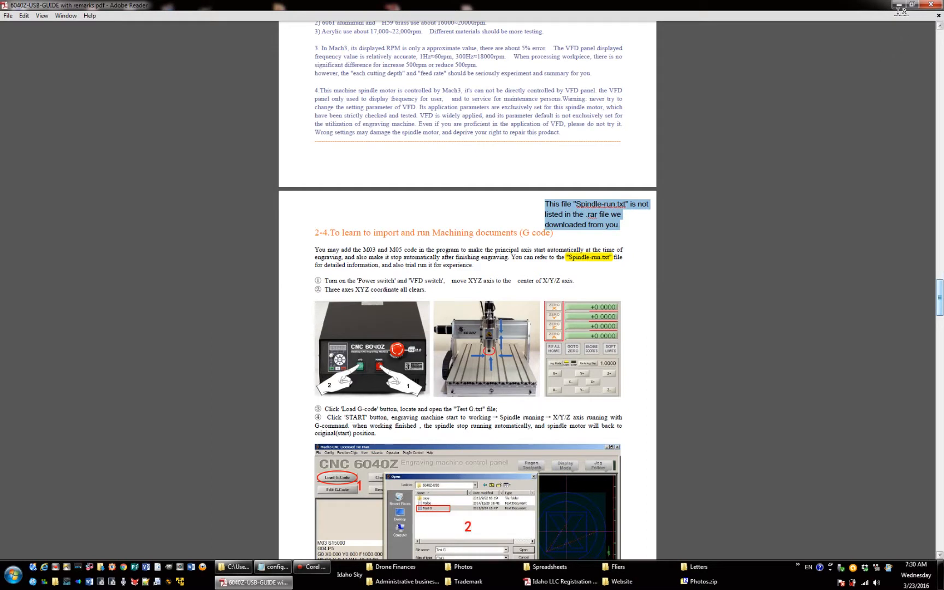
mouse_move(901, 5)
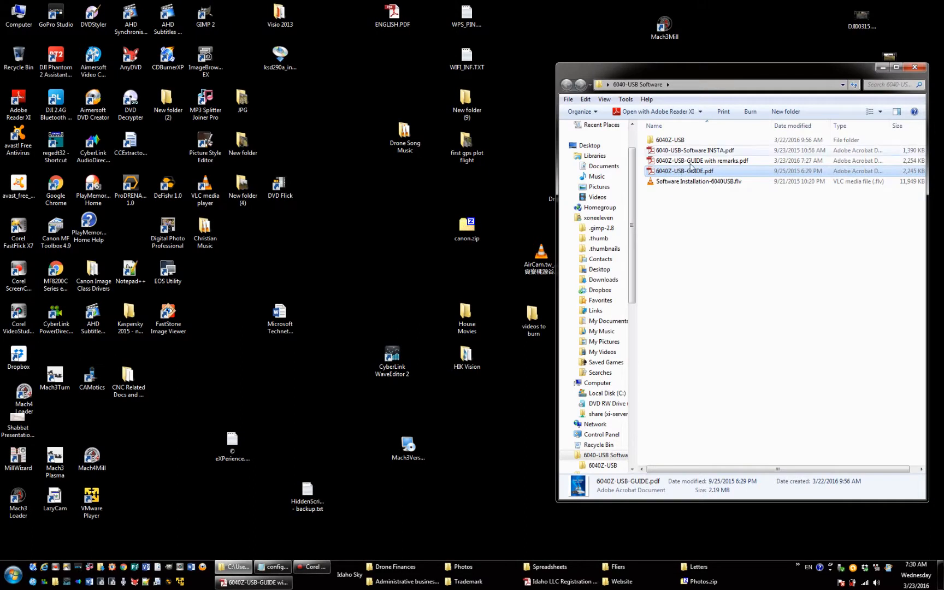
- Open the 6040Z-USB folder and select the Mach3Mill desktop shortcut
click(668, 140)
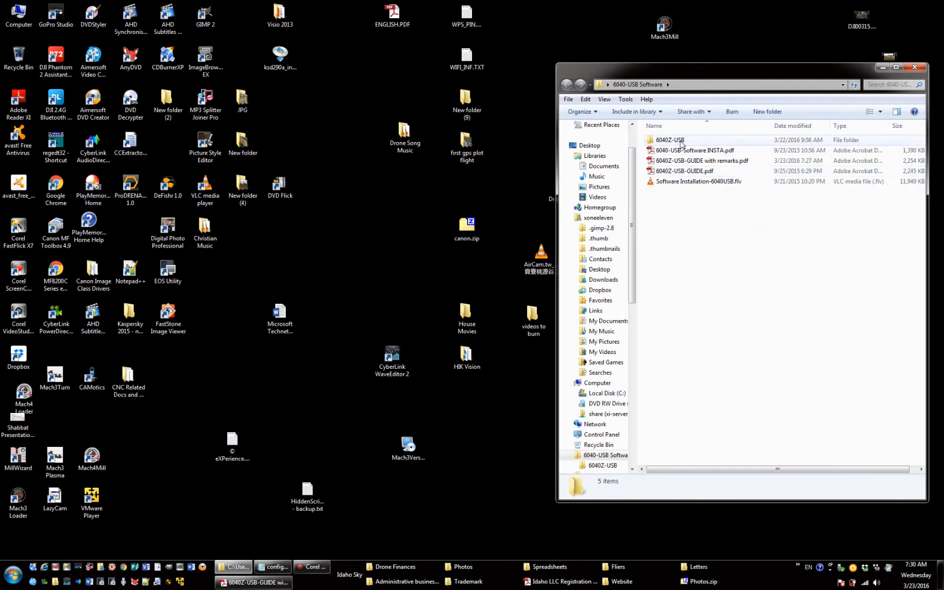
double_click(667, 140)
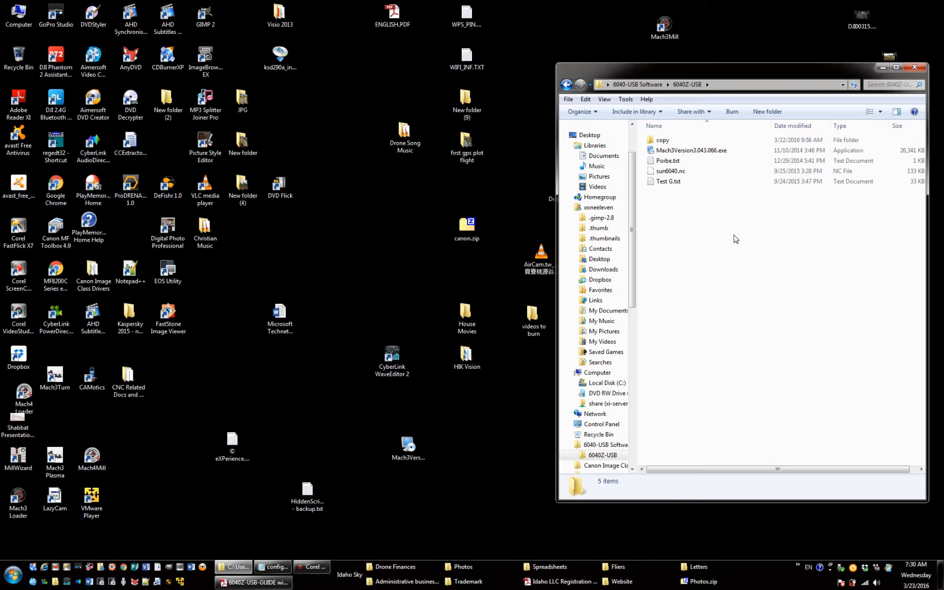
mouse_move(672, 217)
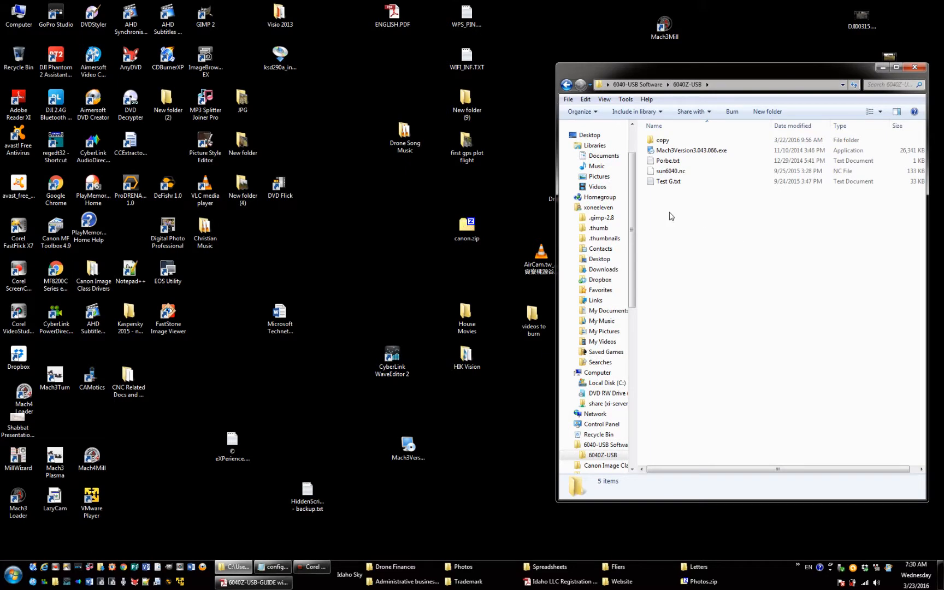
click(662, 140)
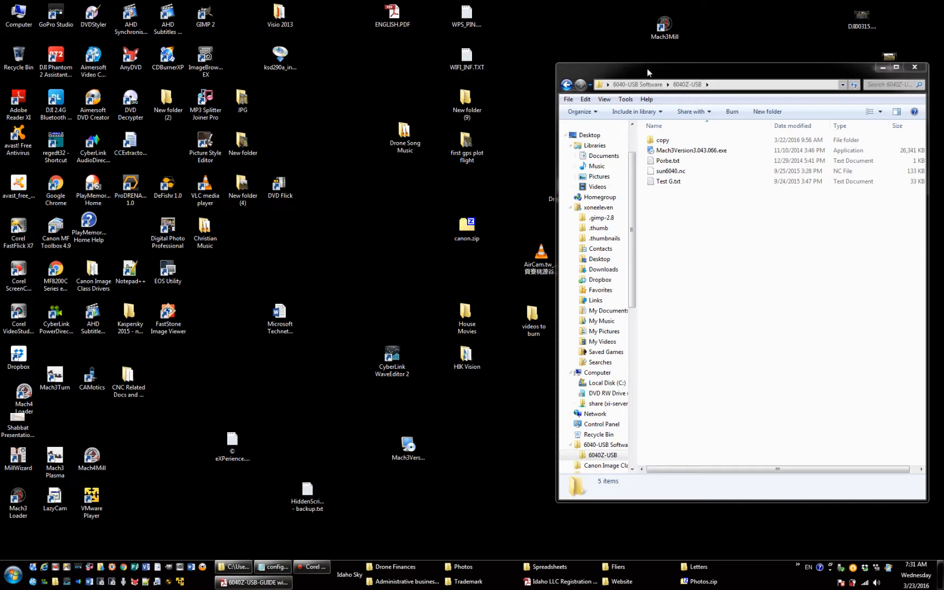
click(664, 27)
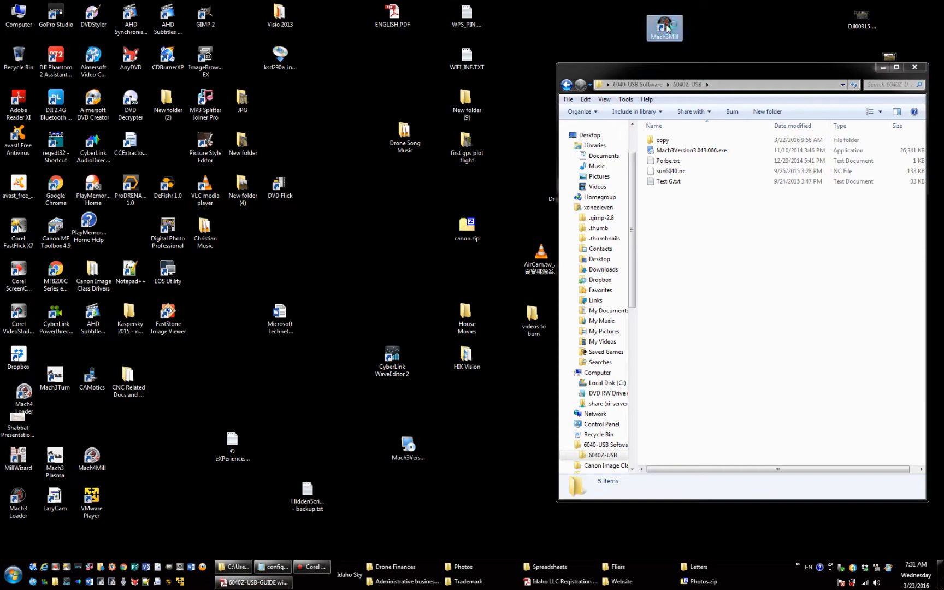
- Launch Mach3 Mill, reset E-STOP, zero the axes and jog Y to +8.0594
double_click(663, 28)
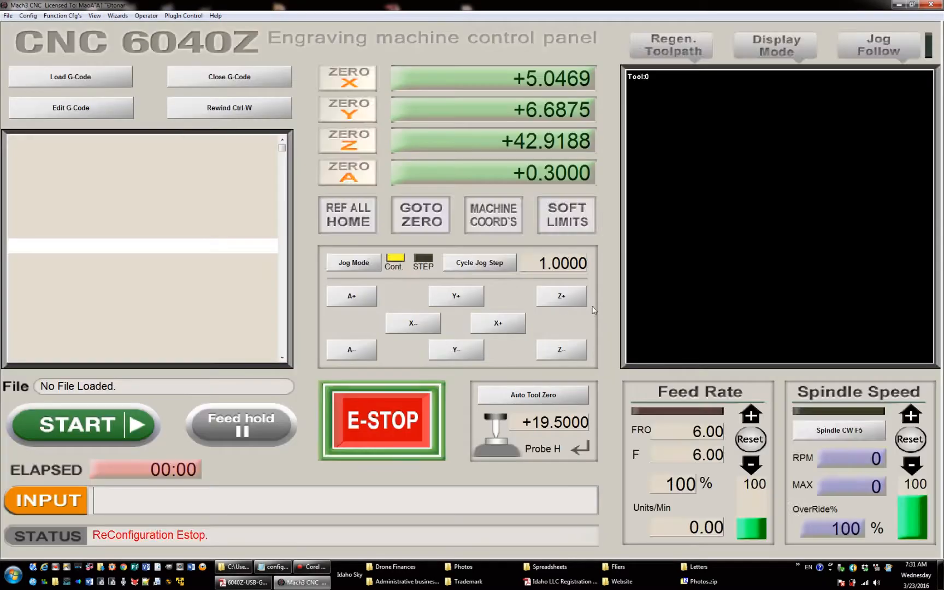
click(381, 420)
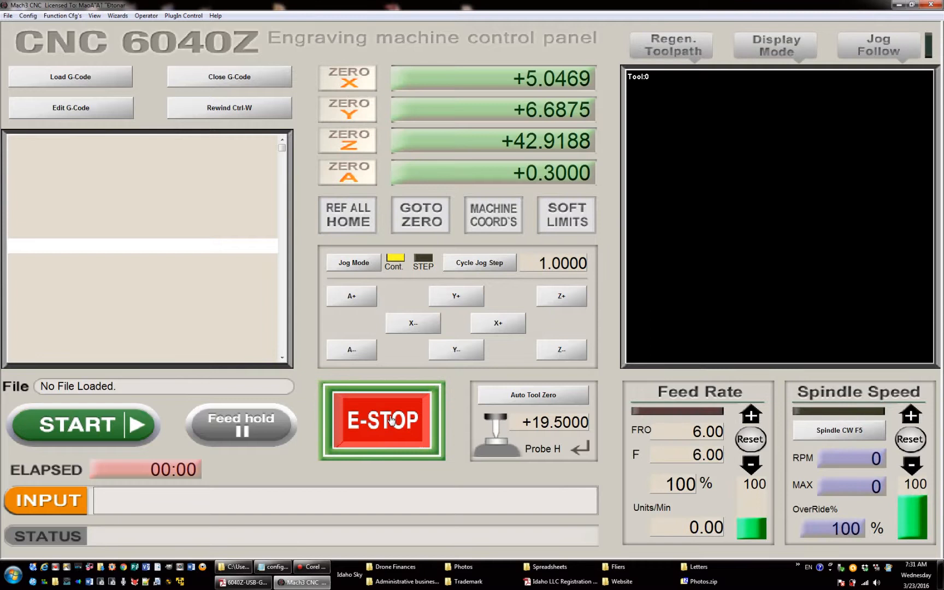
mouse_move(453, 249)
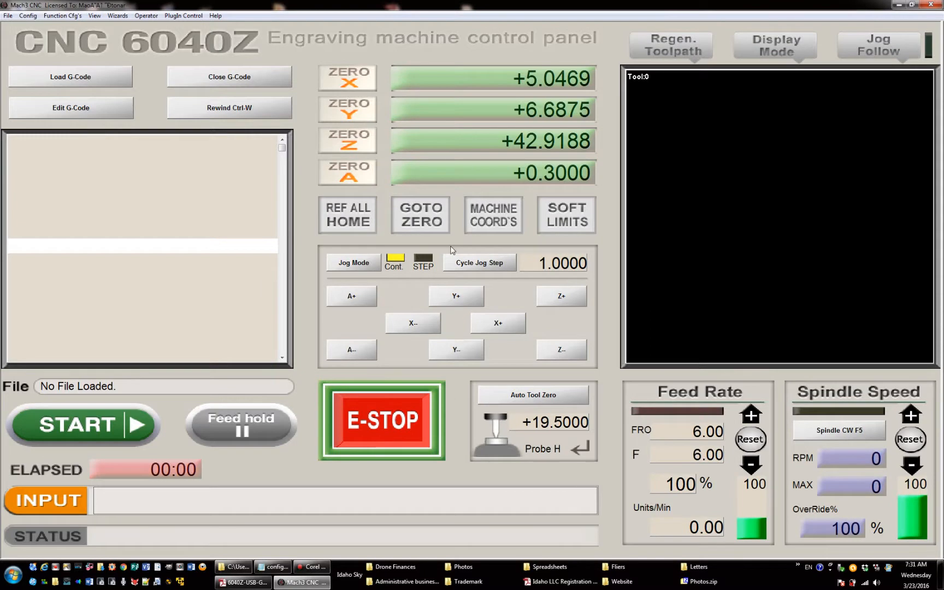
click(347, 77)
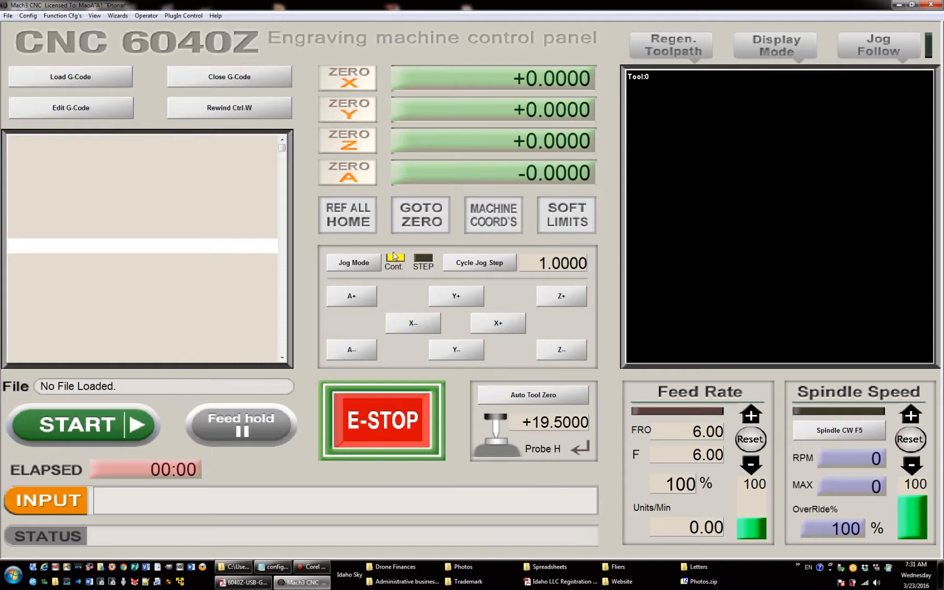
click(456, 349)
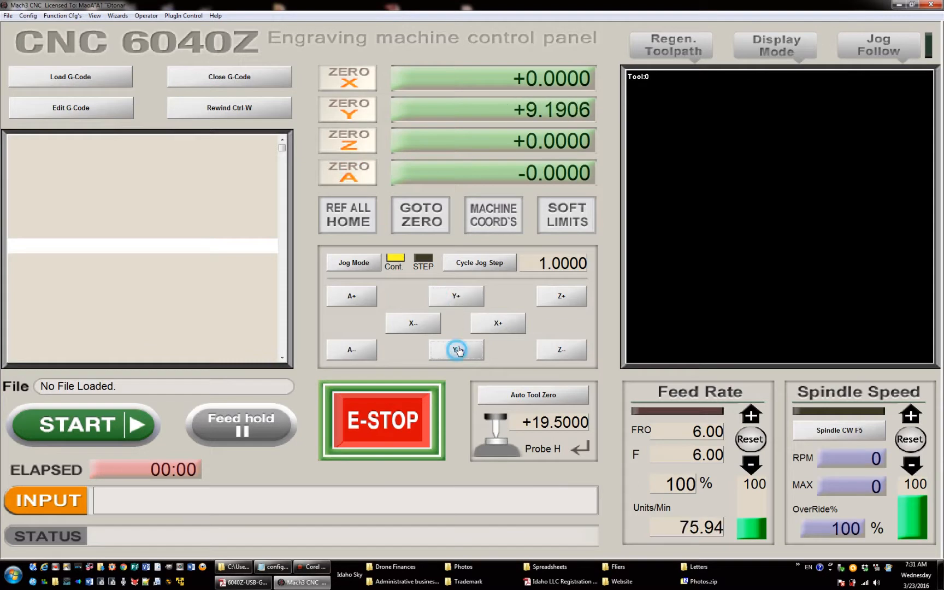
click(456, 350)
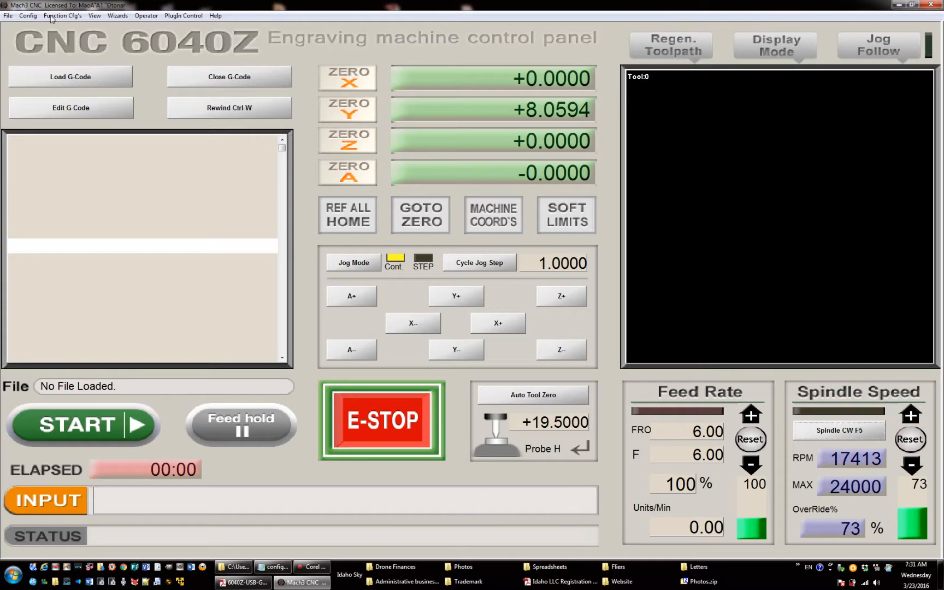
click(28, 15)
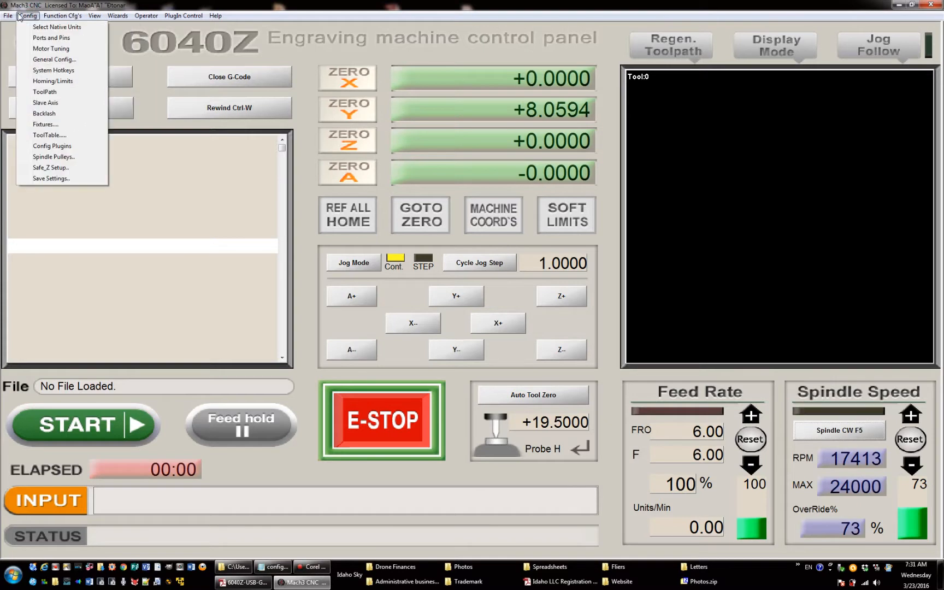
- Show the Ports and Pins Motor Outputs table and select the spindle's step port
click(51, 37)
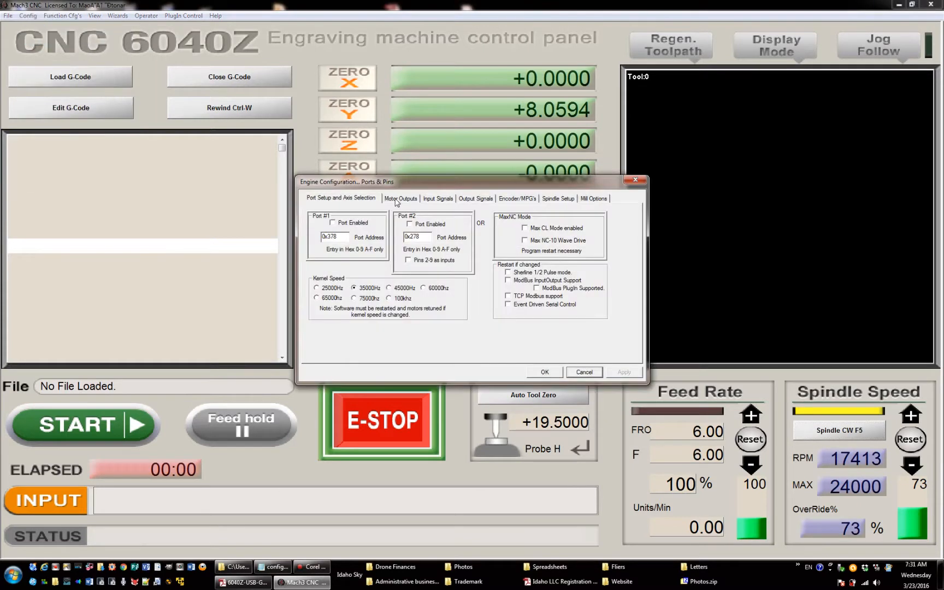
mouse_move(372, 289)
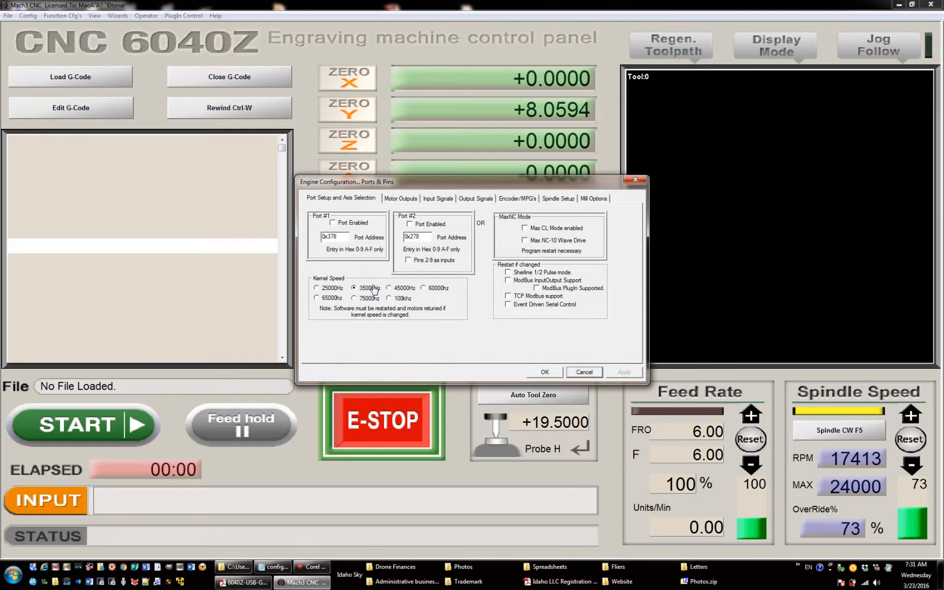
mouse_move(468, 237)
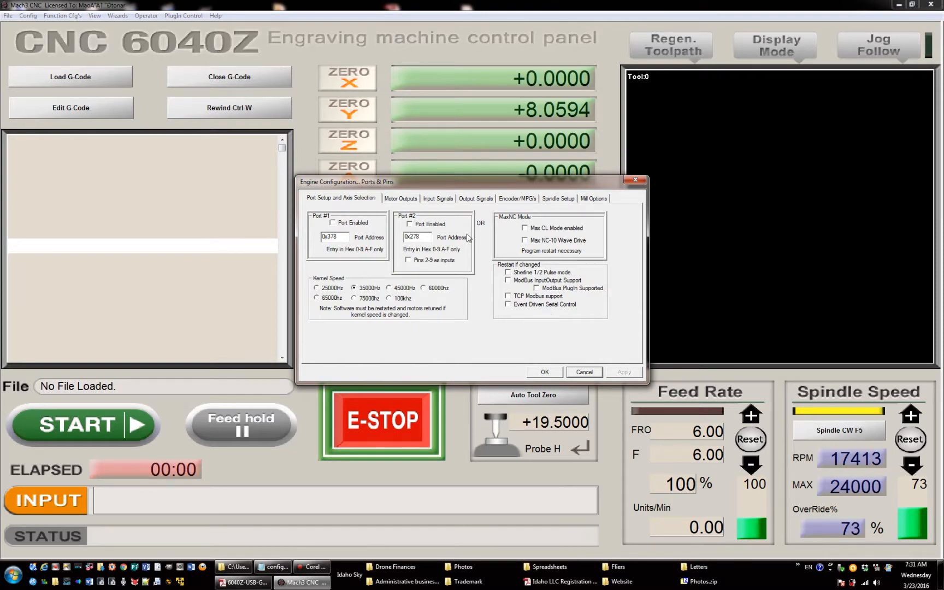
click(400, 199)
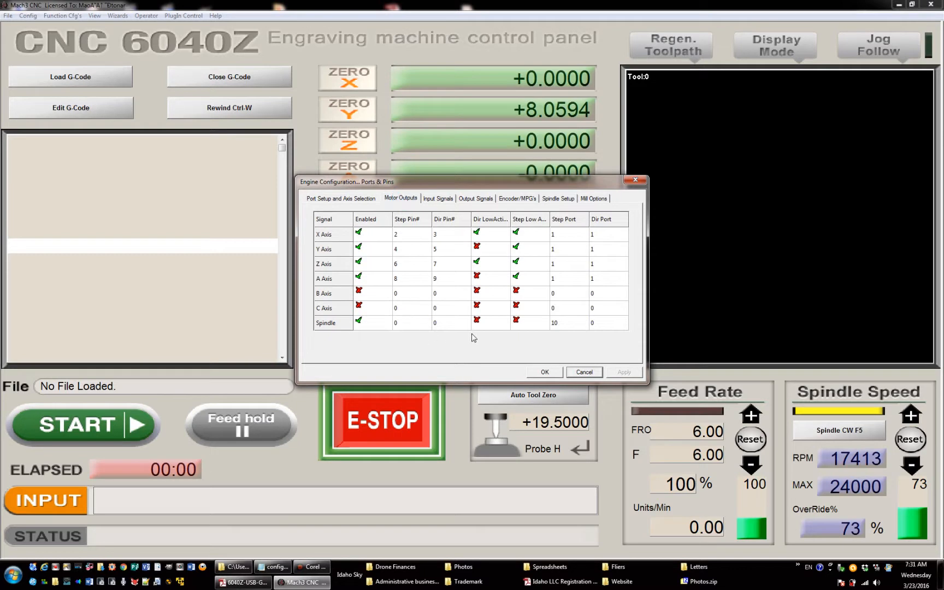
click(567, 322)
text(0)
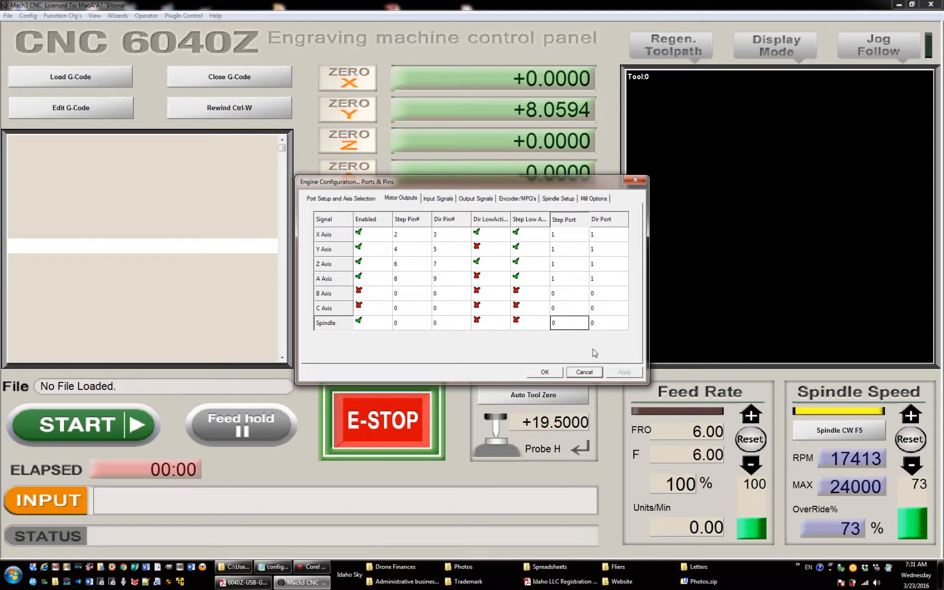
mouse_move(379, 322)
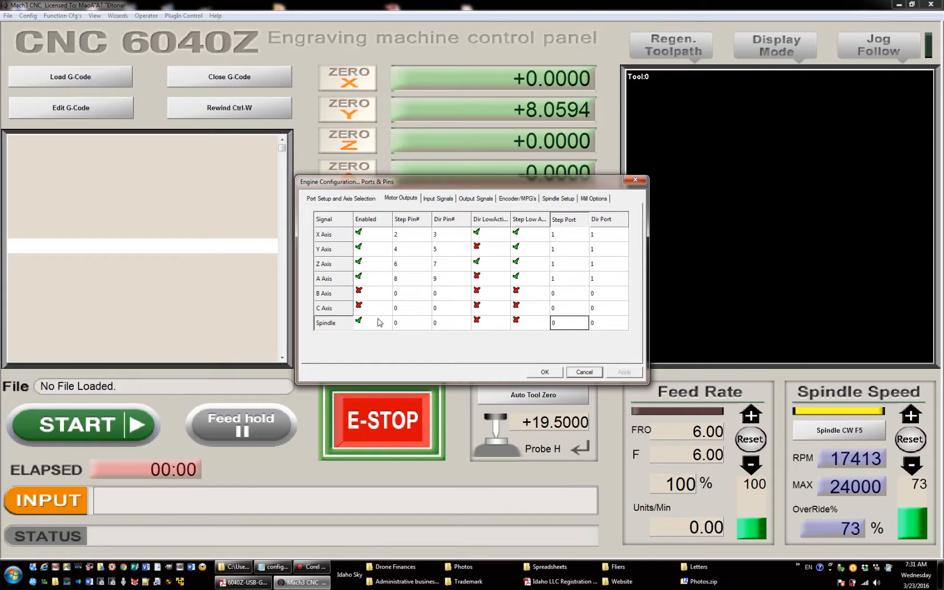
mouse_move(838, 509)
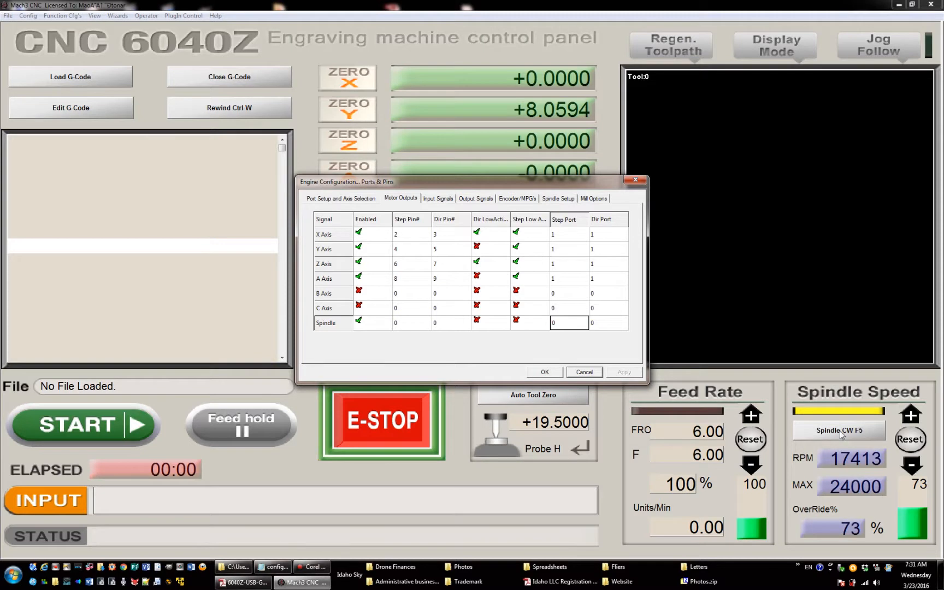
mouse_move(586, 218)
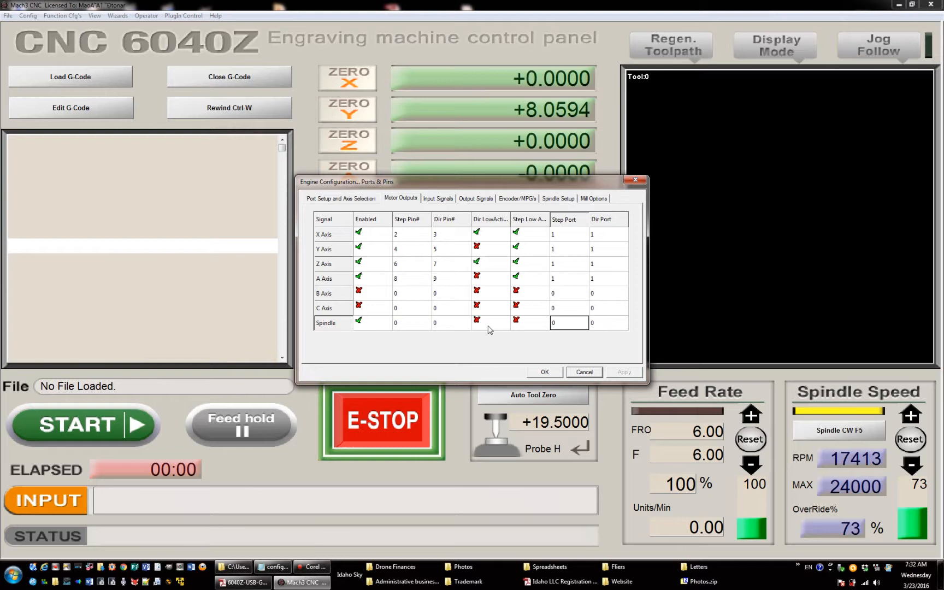
mouse_move(613, 332)
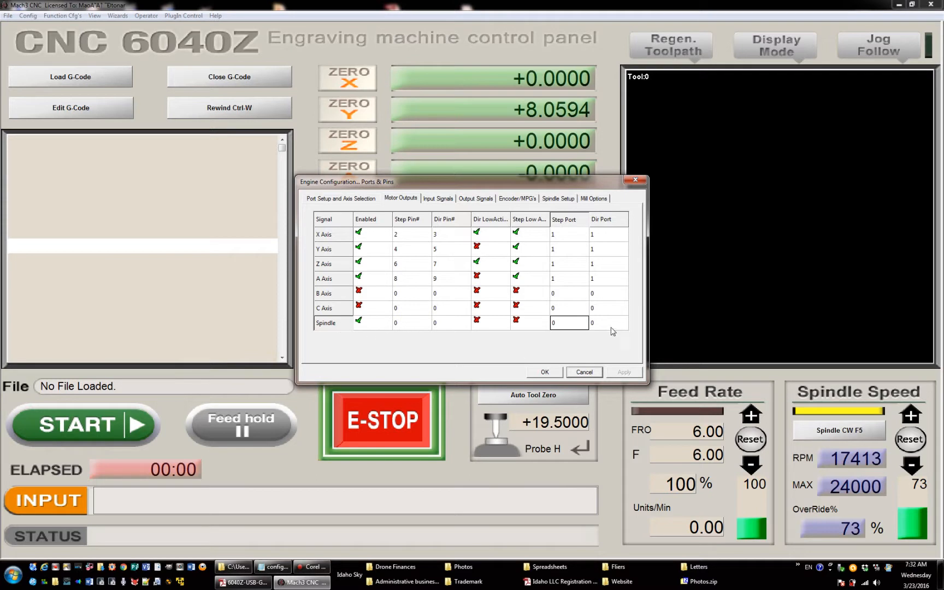
- Set the spindle direction port cell and confirm Ports and Pins with OK
click(607, 323)
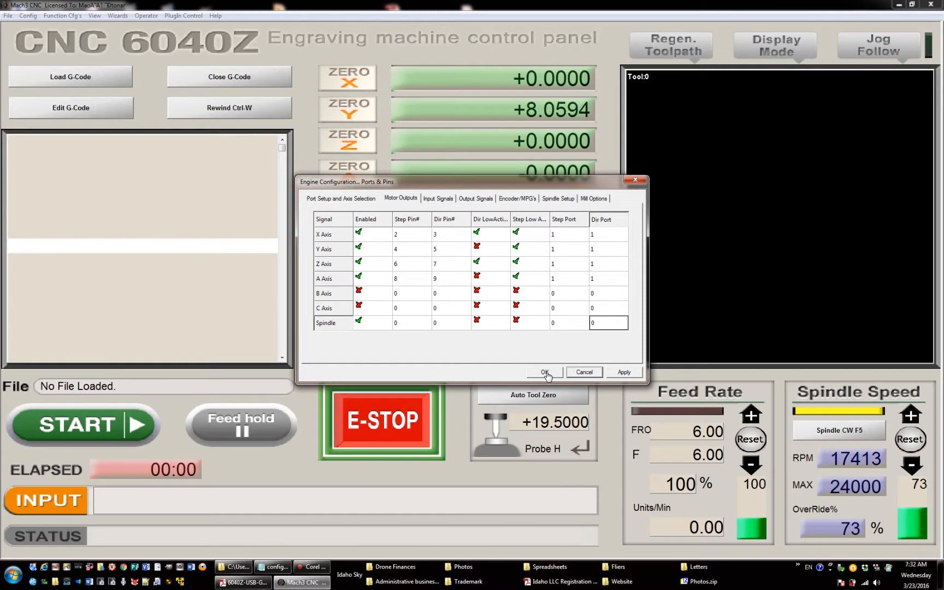
mouse_move(572, 326)
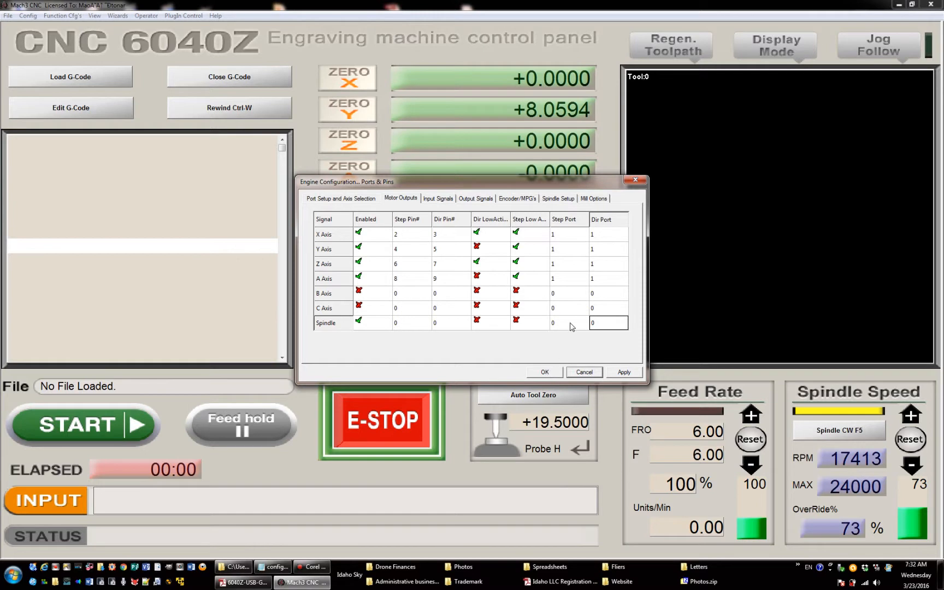
mouse_move(456, 344)
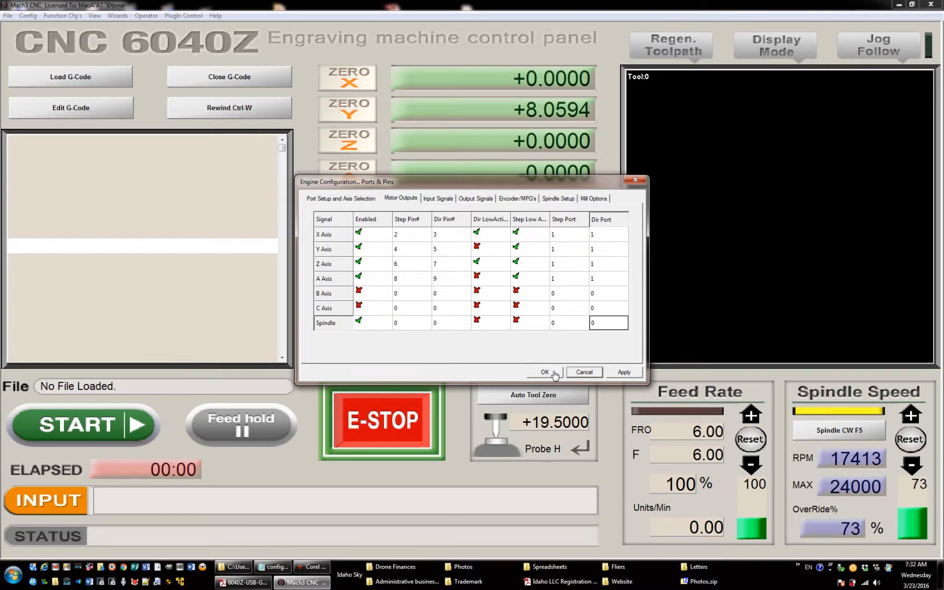
click(543, 372)
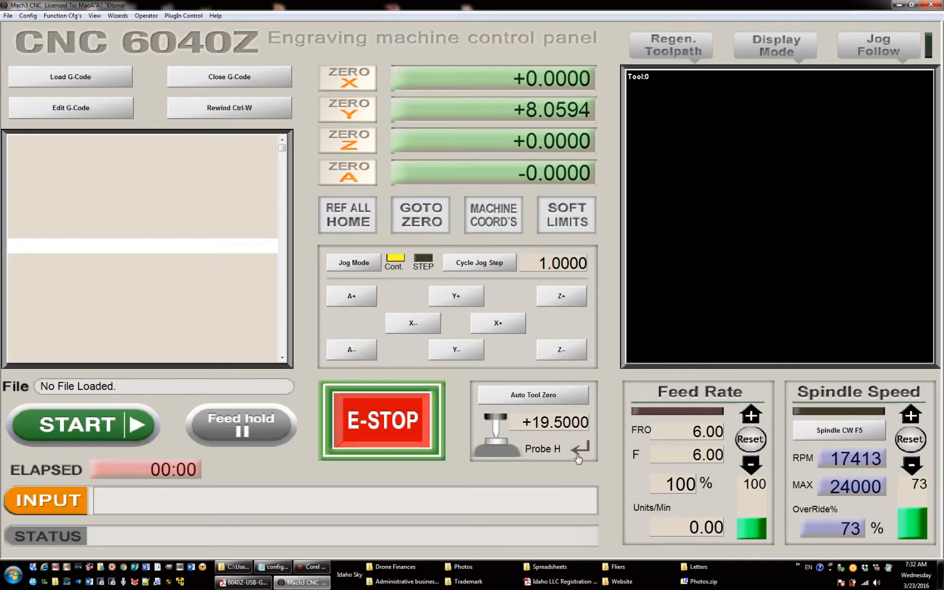
mouse_move(913, 465)
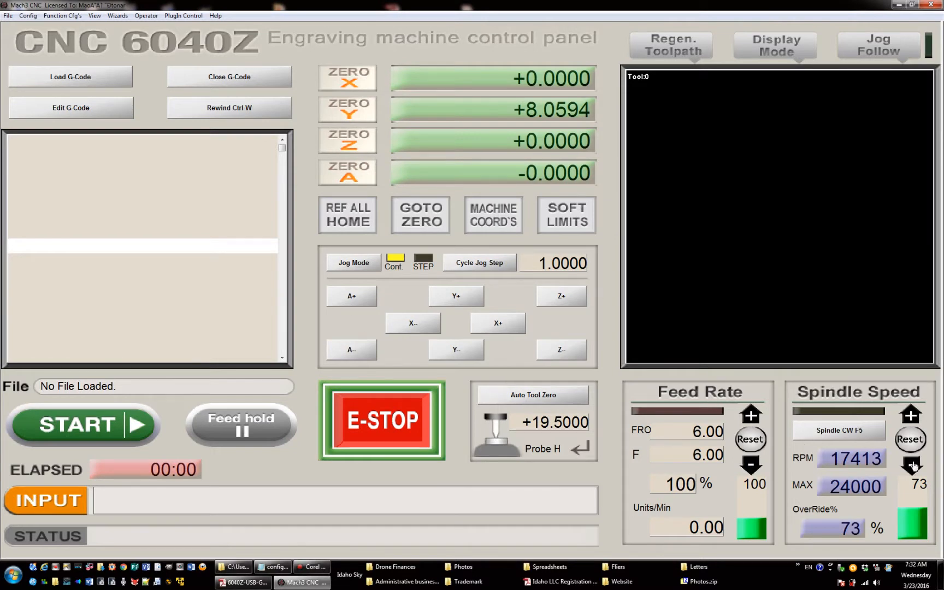
- Jog A, X, Y and Z to -8.2500, -4.5156, +6.4656 and -2.1656
click(350, 295)
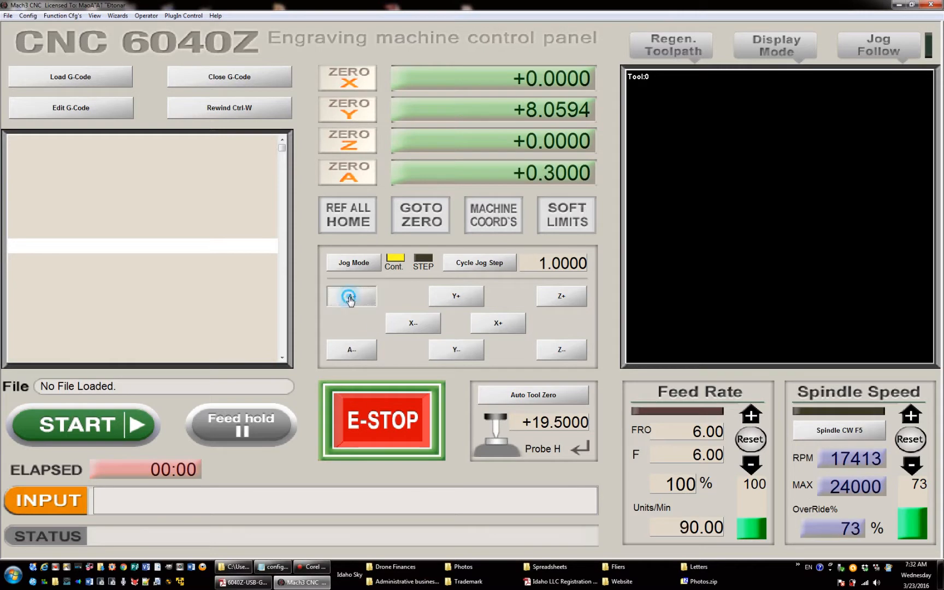
click(351, 350)
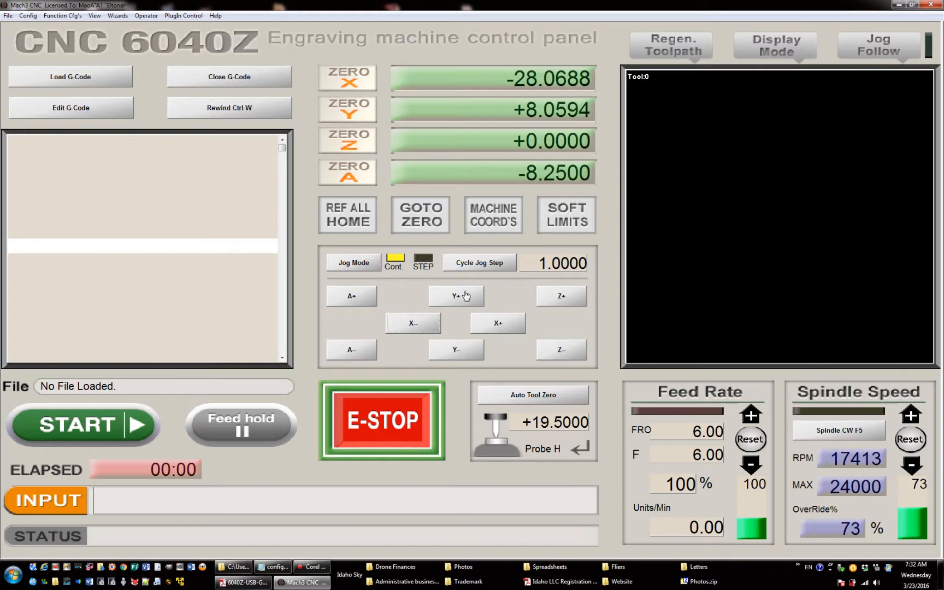
click(456, 349)
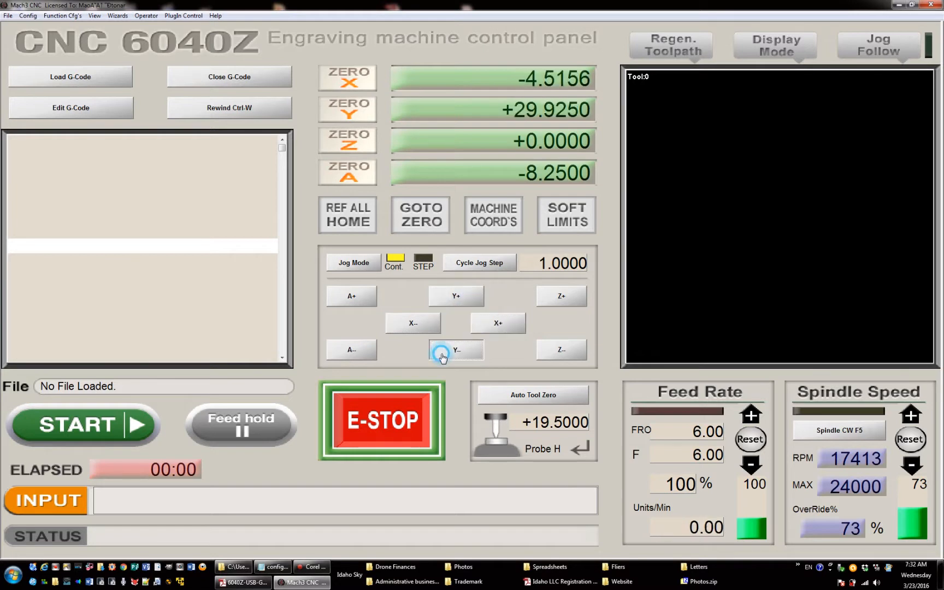
click(560, 295)
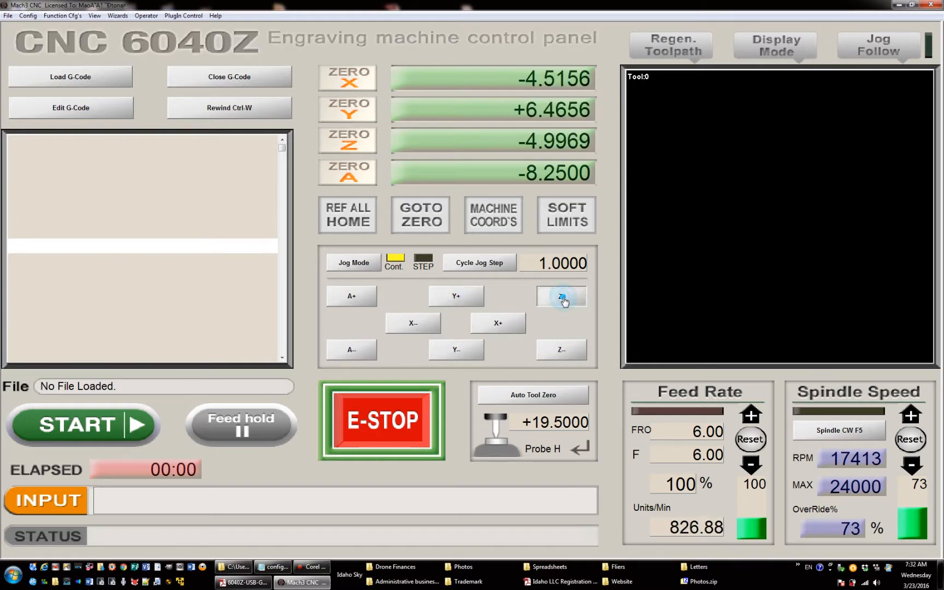
click(560, 296)
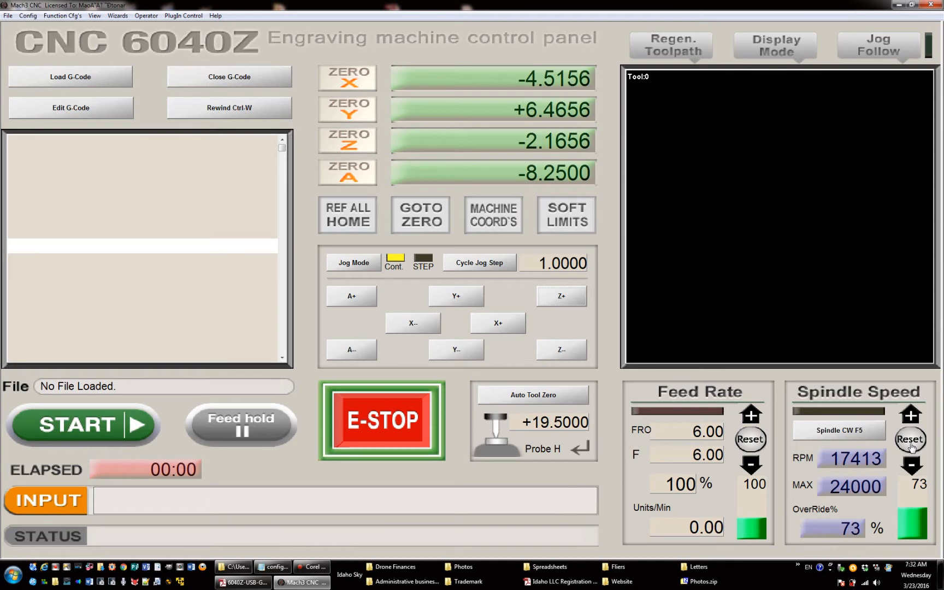